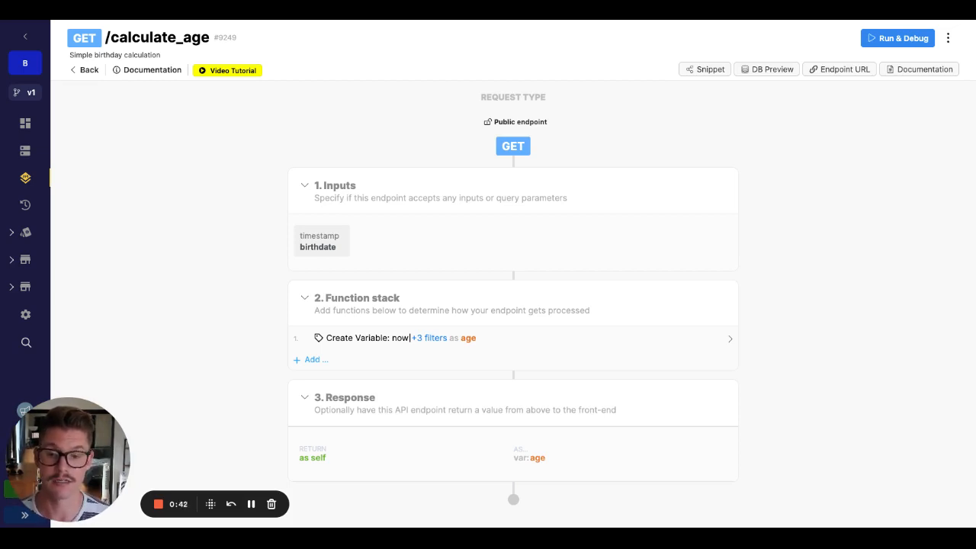
mouse_move(257, 253)
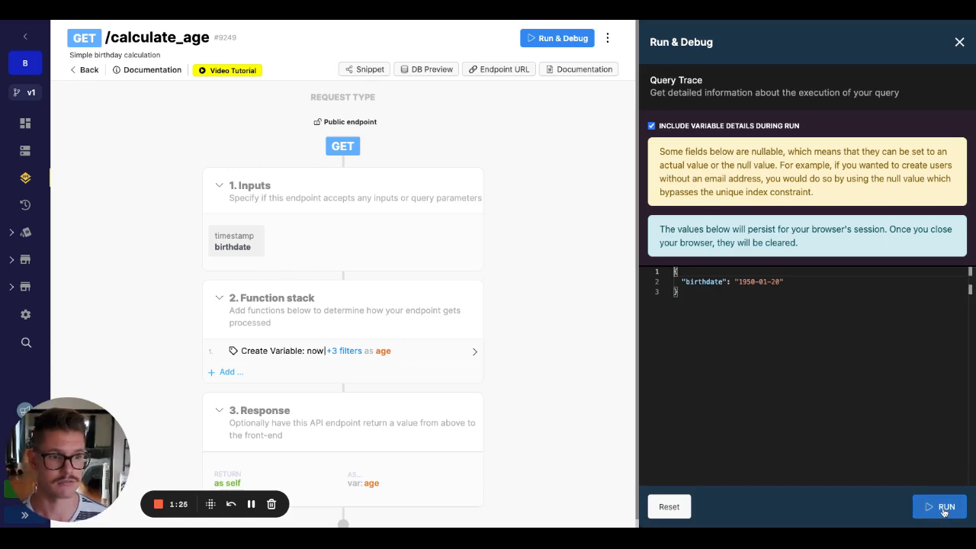
Run the calculate_age endpoint with birthdate 1950-01-20 as test input.
left_click(942, 506)
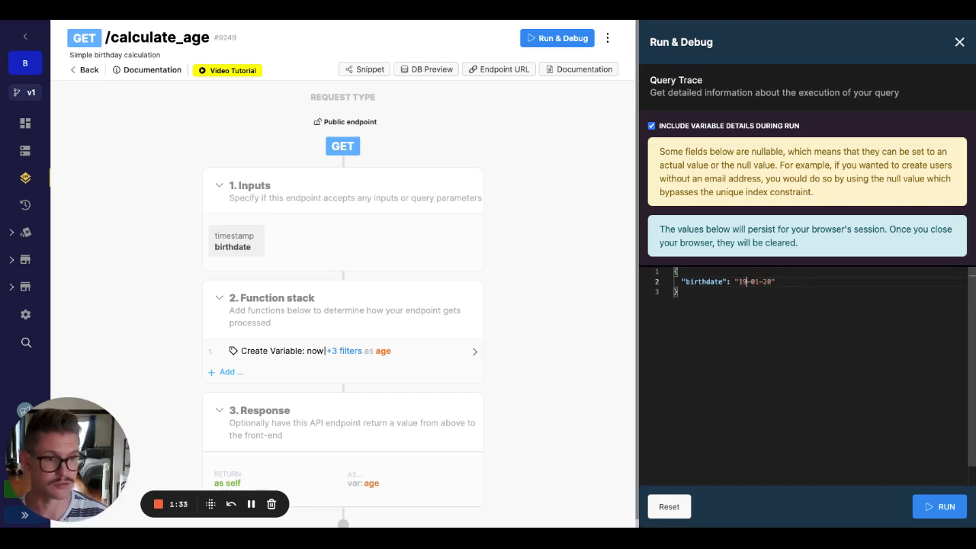
Run calculate_age with birthdate 2001-01-20 returning 21, then review the age variable's calculation.
type("2001-01-20")
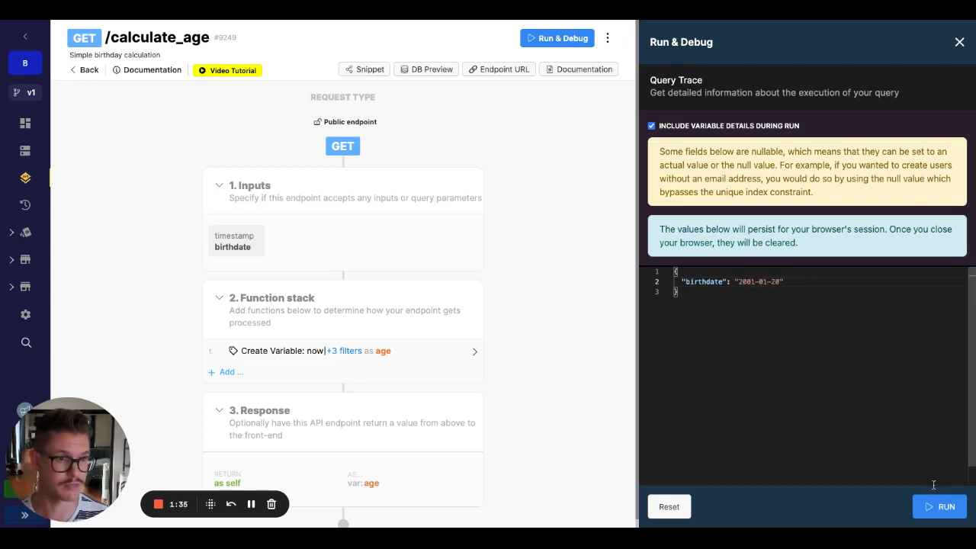
left_click(940, 506)
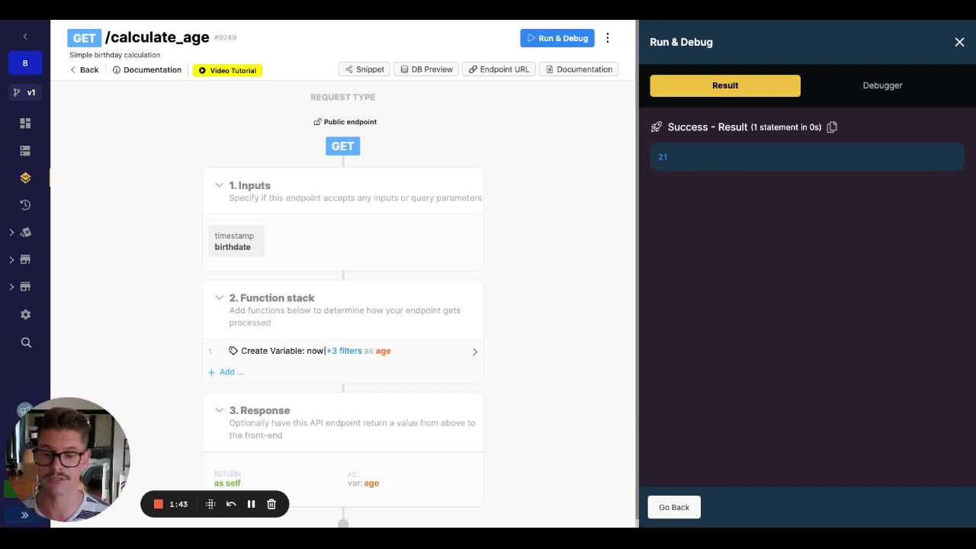
left_click(311, 351)
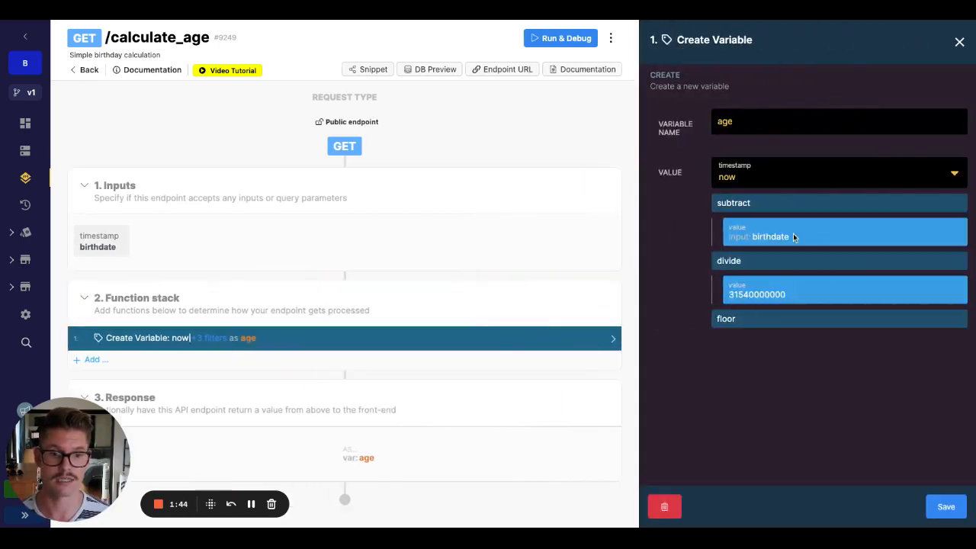